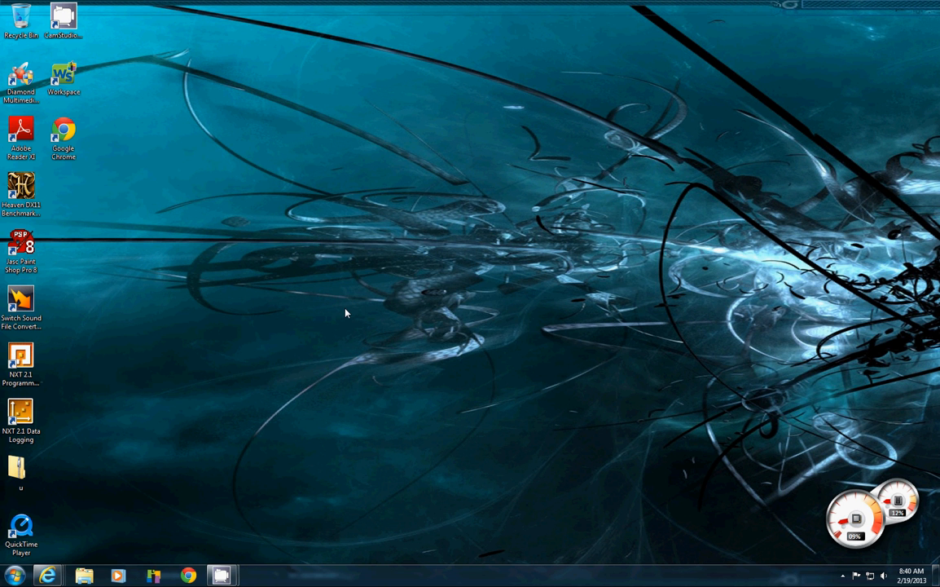
mouse_move(273, 222)
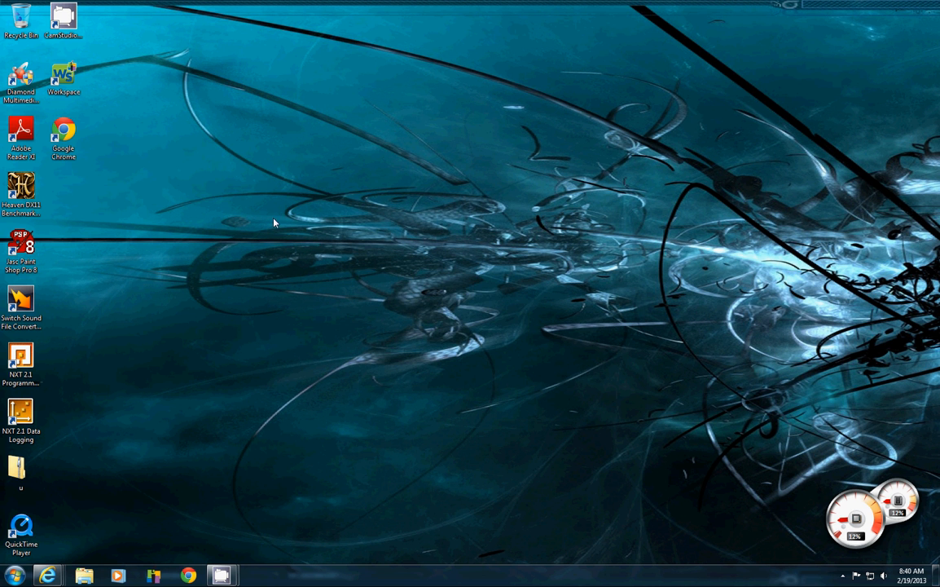
Right-click the empty desktop to show the menu with Screen resolution and Personalize
right_click(440, 261)
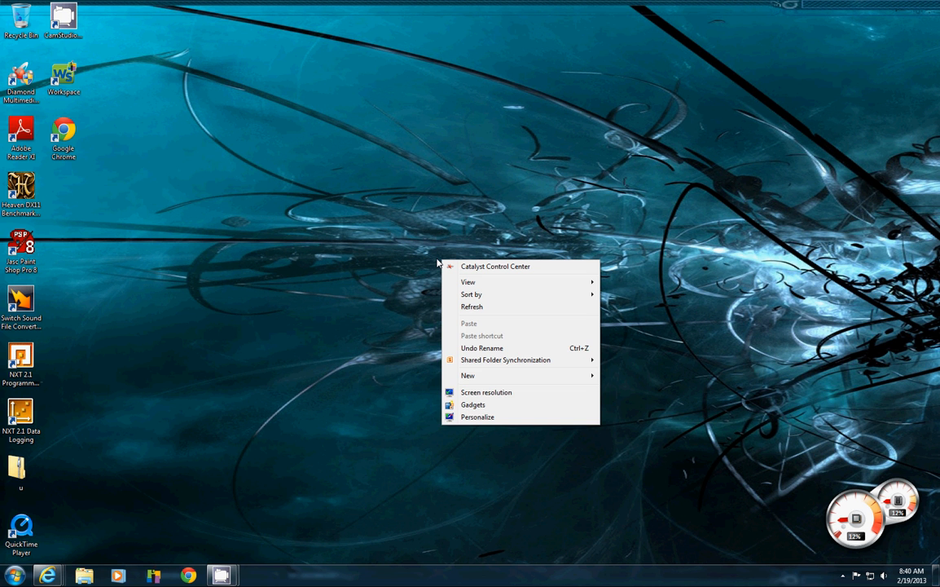
mouse_move(486, 392)
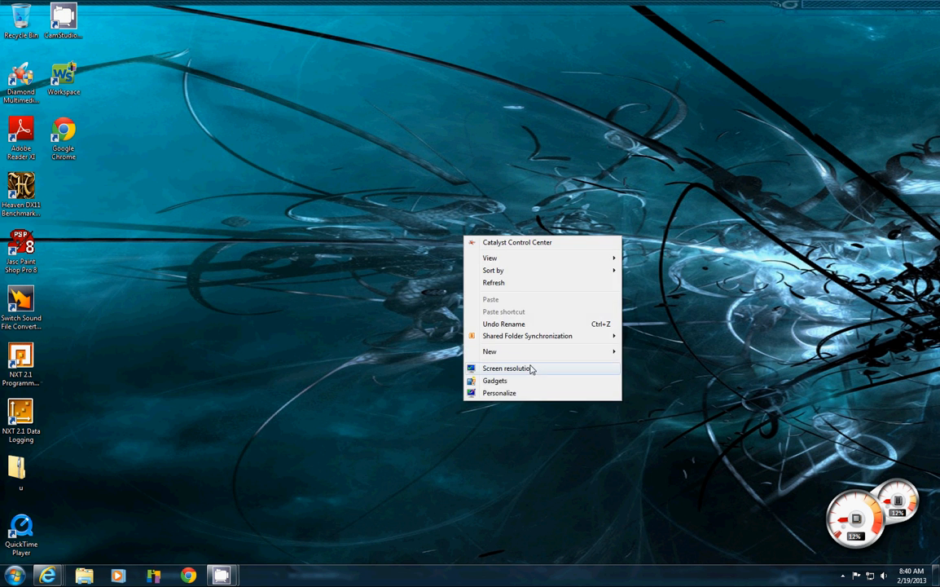
Open Screen Resolution and check display 1's 1680 × 1050 resolution options
left_click(507, 368)
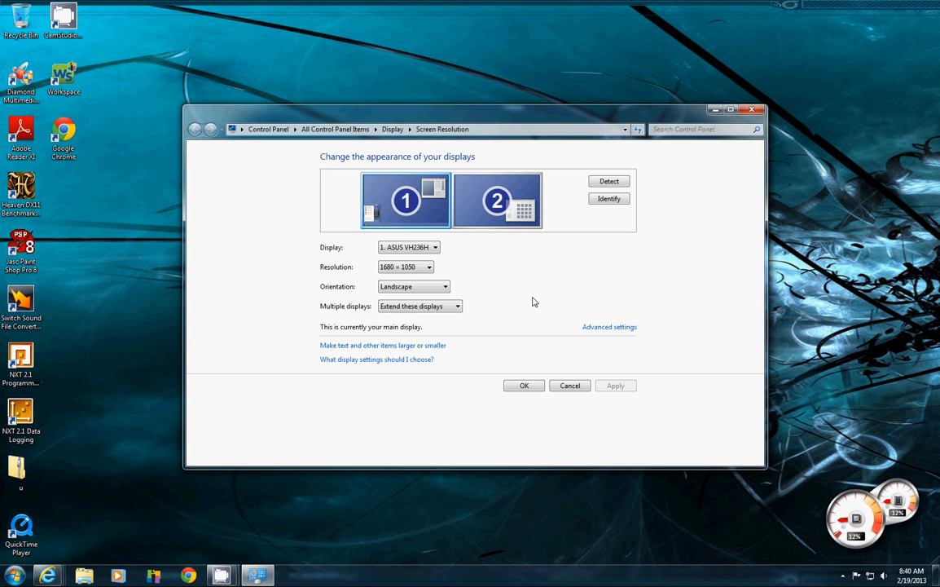
mouse_move(433, 292)
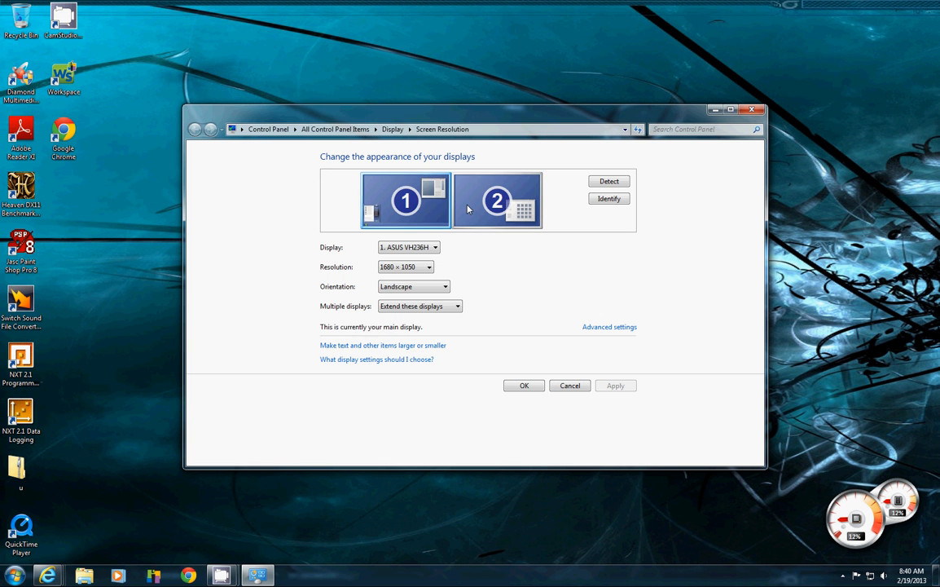
mouse_move(505, 266)
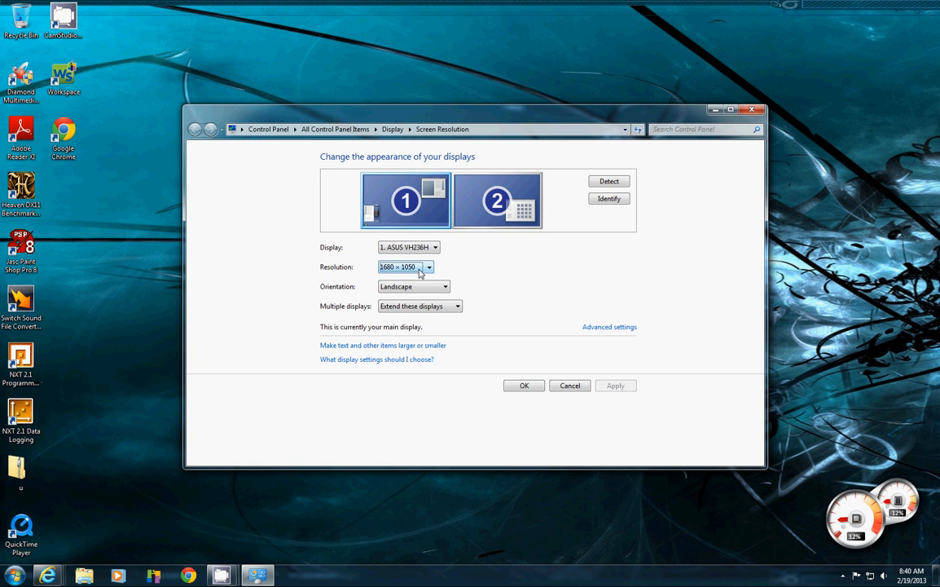
left_click(427, 266)
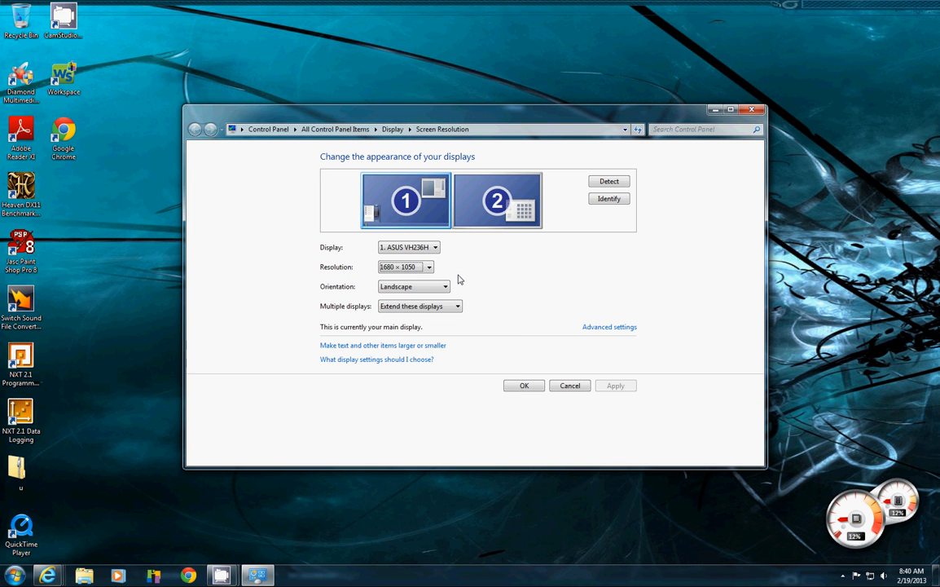
mouse_move(470, 219)
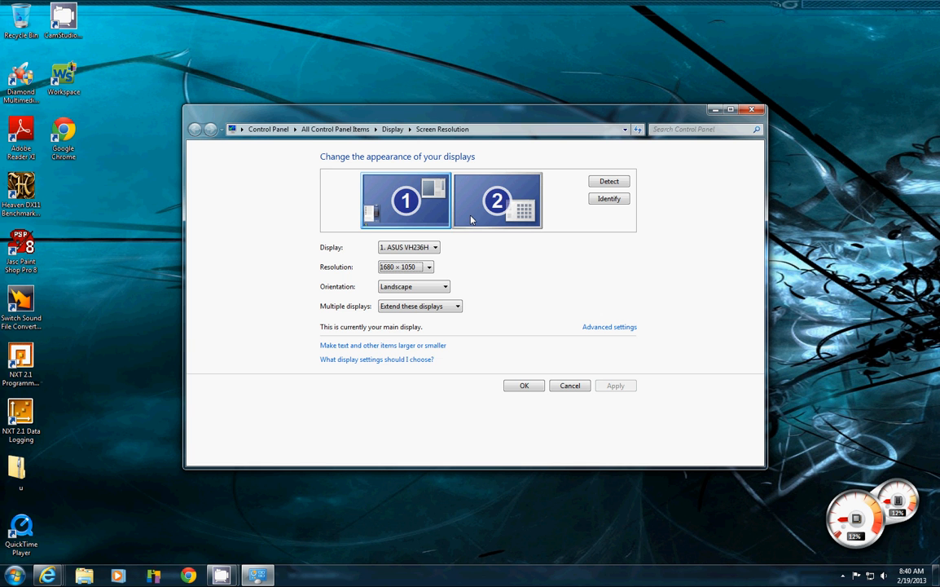
mouse_move(456, 263)
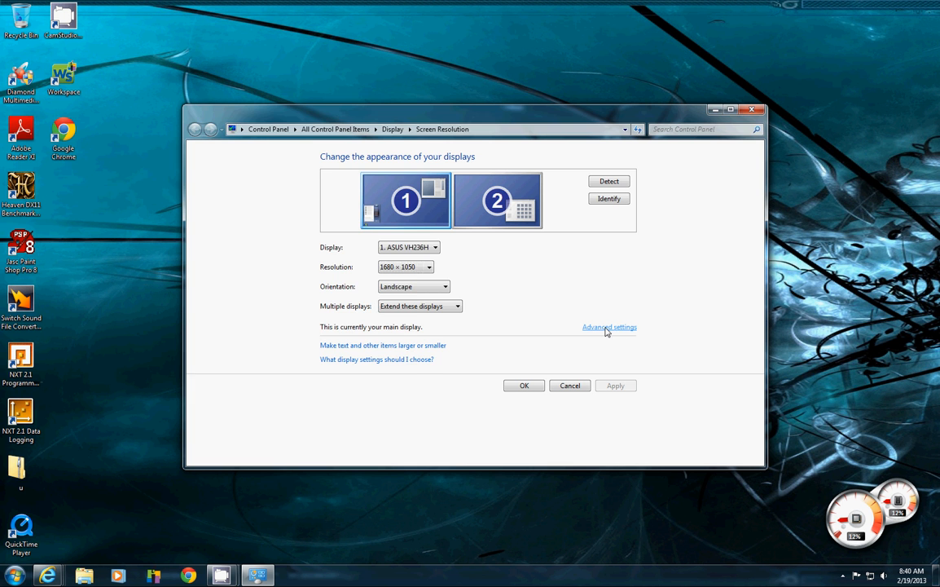
Review the 60 Hertz monitor settings and the AMD Radeon HD 7800 Series adapter details
left_click(609, 326)
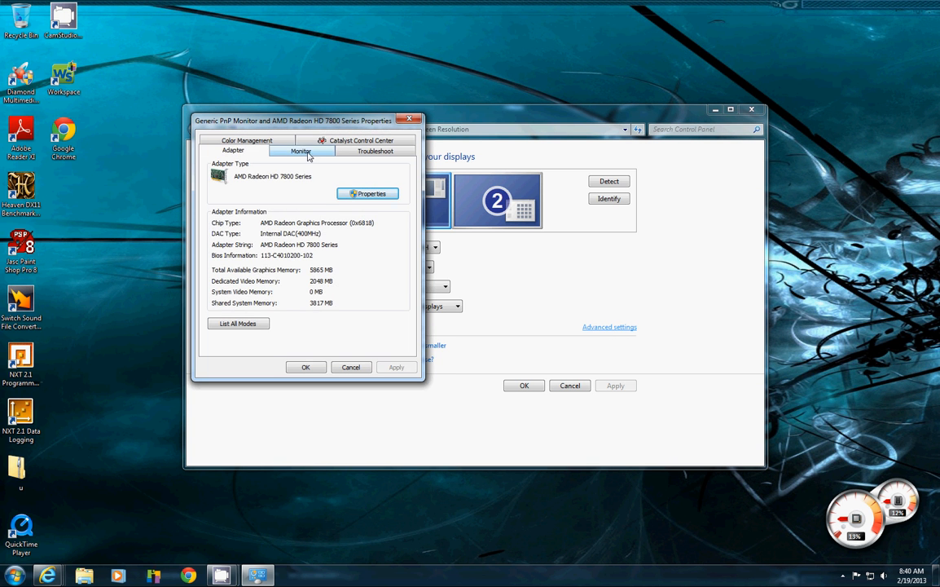
left_click(300, 149)
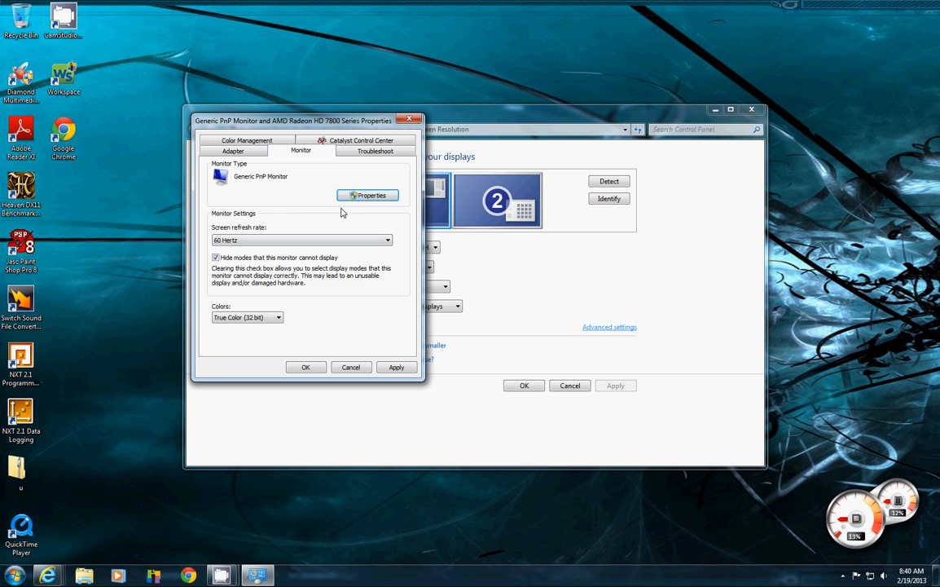
left_click(233, 151)
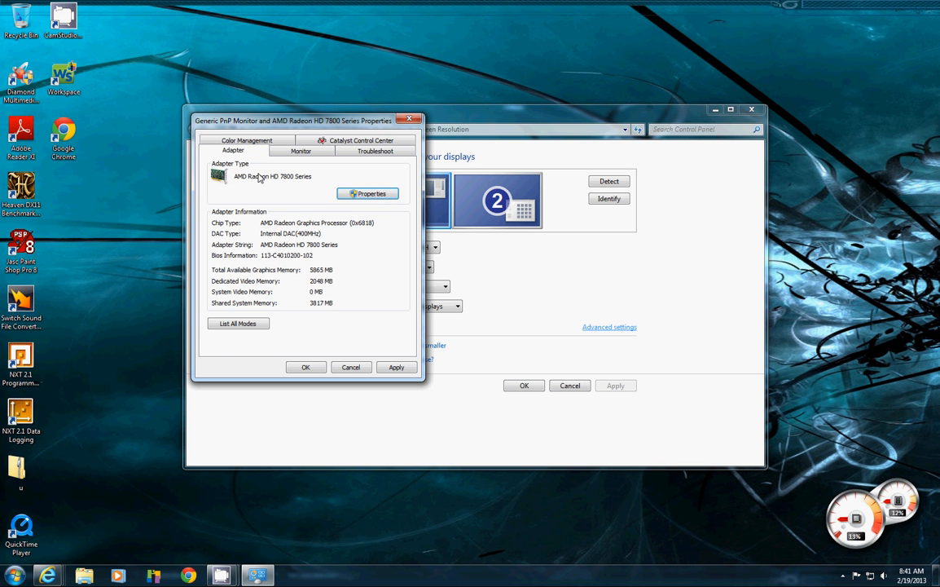
mouse_move(279, 195)
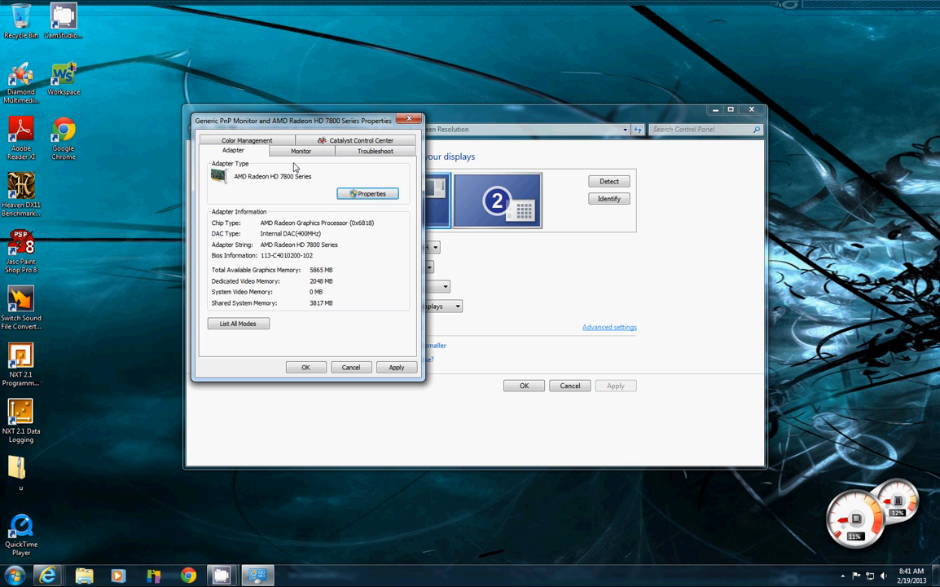
Glance at the Troubleshoot tab, then show the Color Management tab
left_click(375, 150)
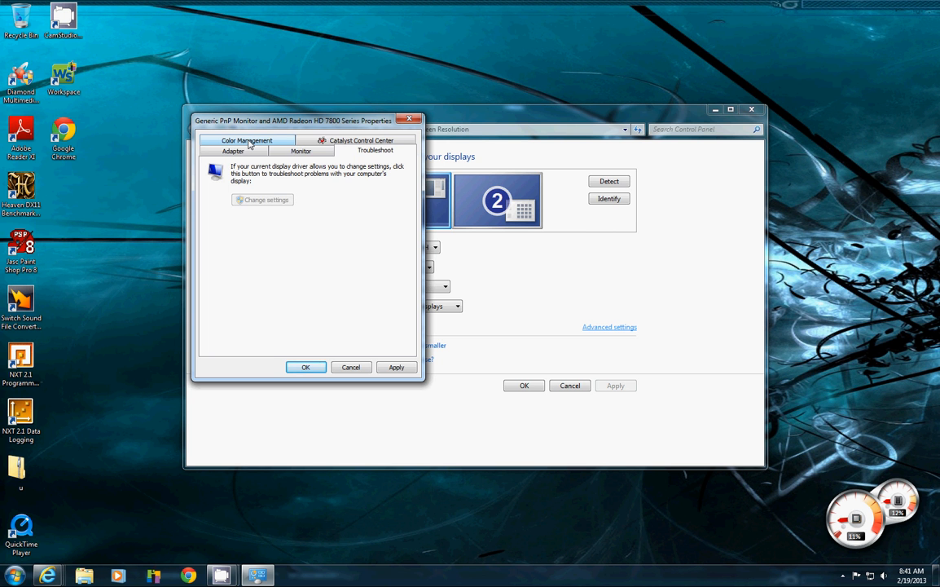
left_click(247, 140)
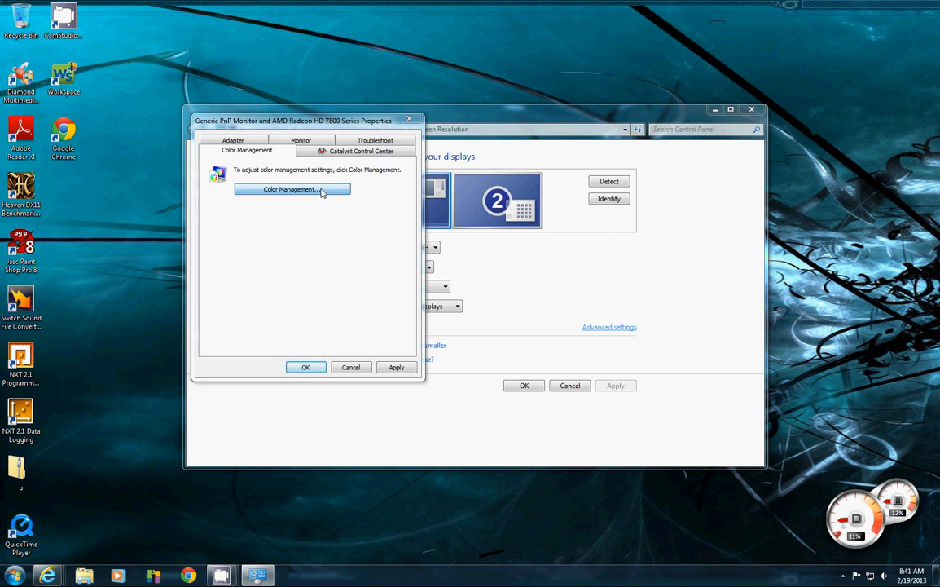
View the Color Management window, close all dialogs, and keep display 1 selected
left_click(291, 189)
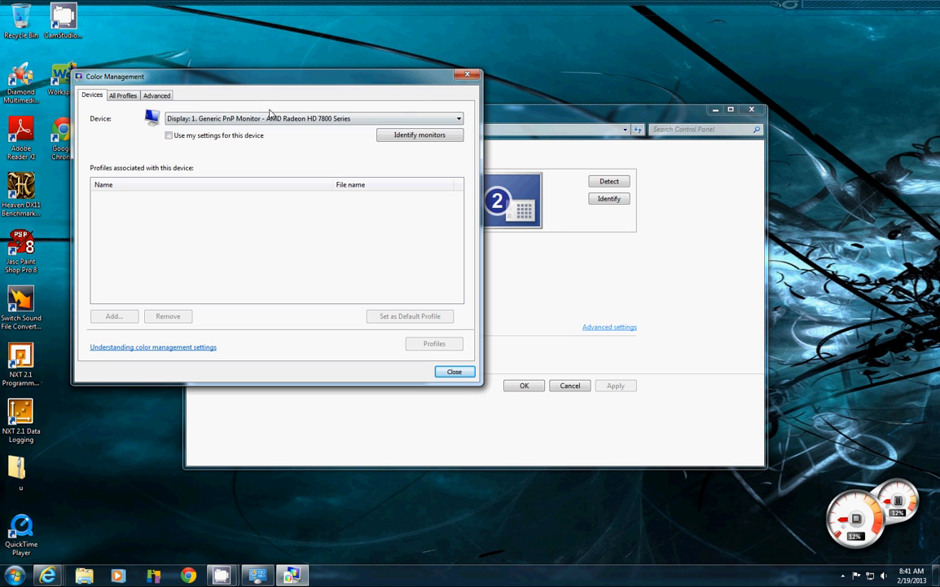
left_click(454, 371)
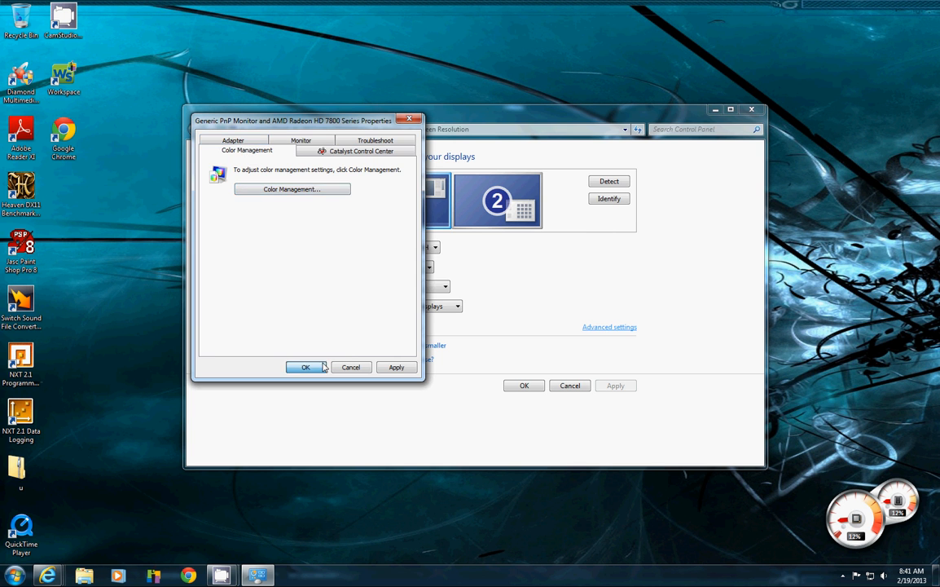
left_click(305, 366)
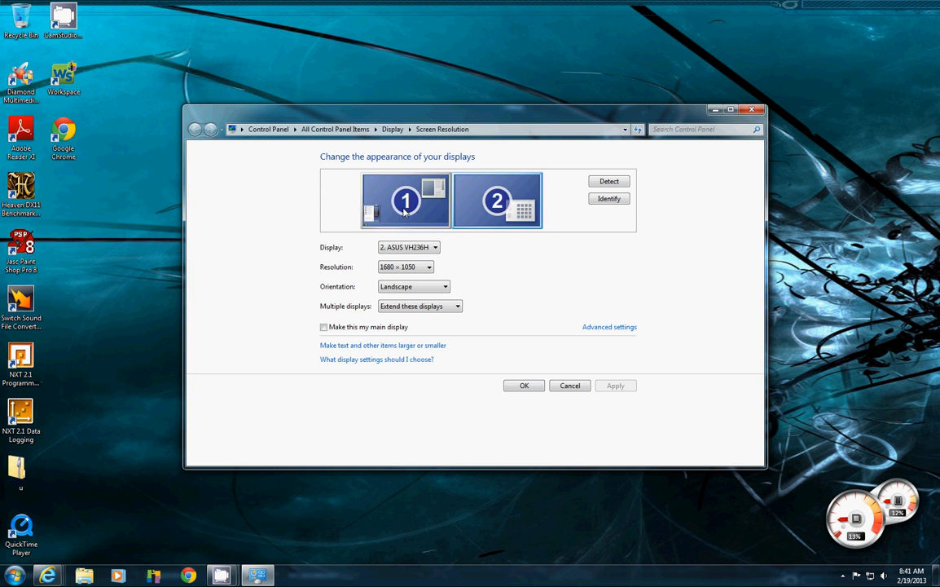
left_click(405, 200)
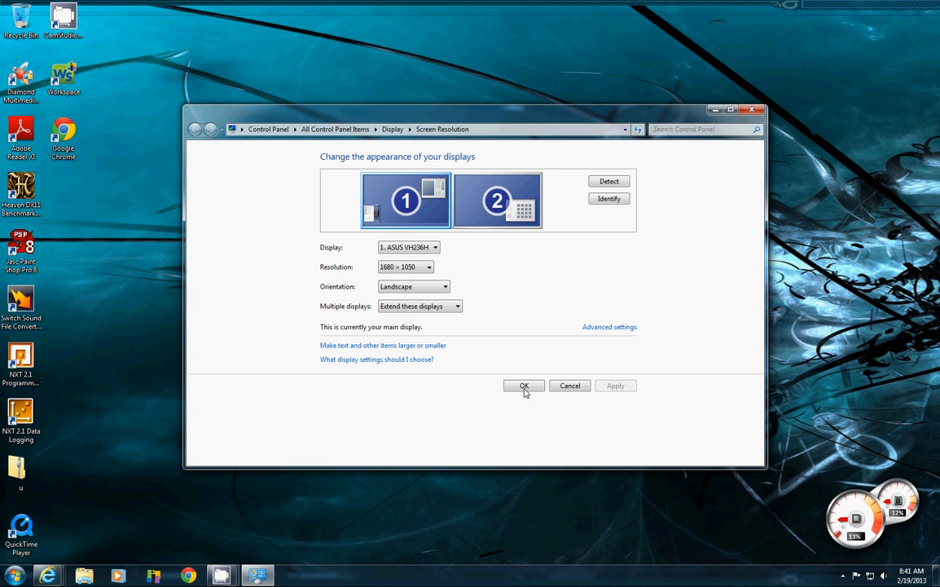
left_click(524, 385)
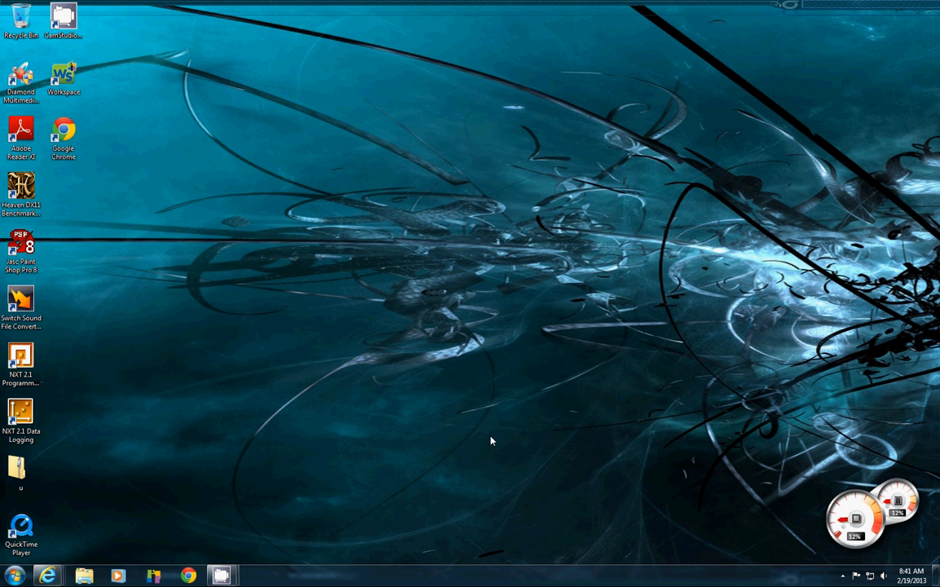
mouse_move(503, 392)
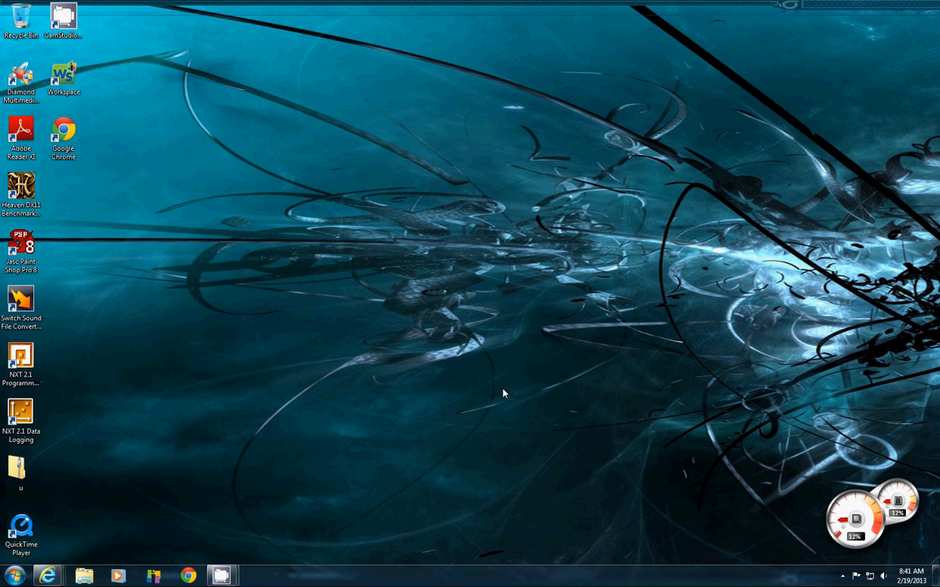